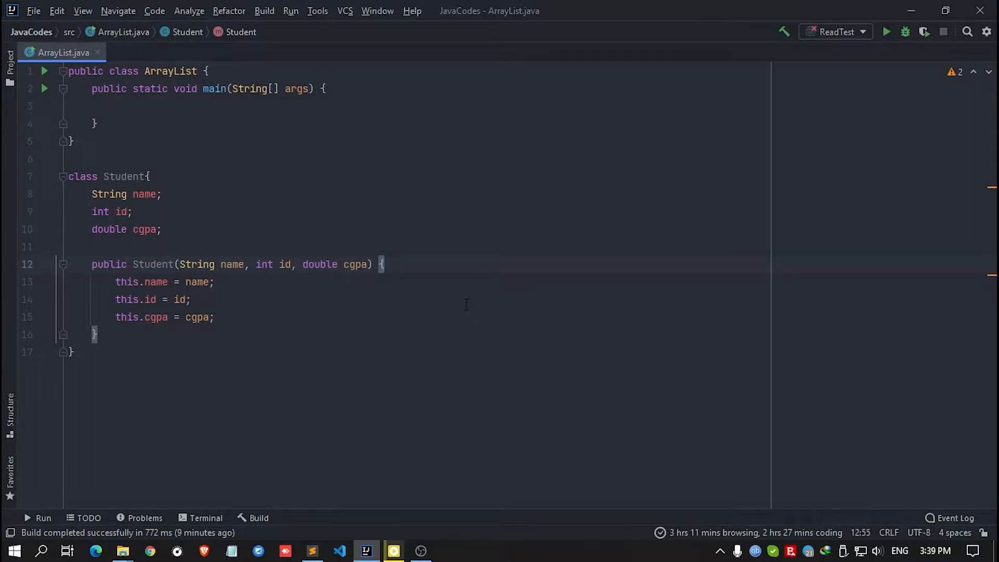
# Open the Settings dialog with Ctrl+Alt+S, landing on the Appearance page
pyautogui.press('ctrl+alt+s')
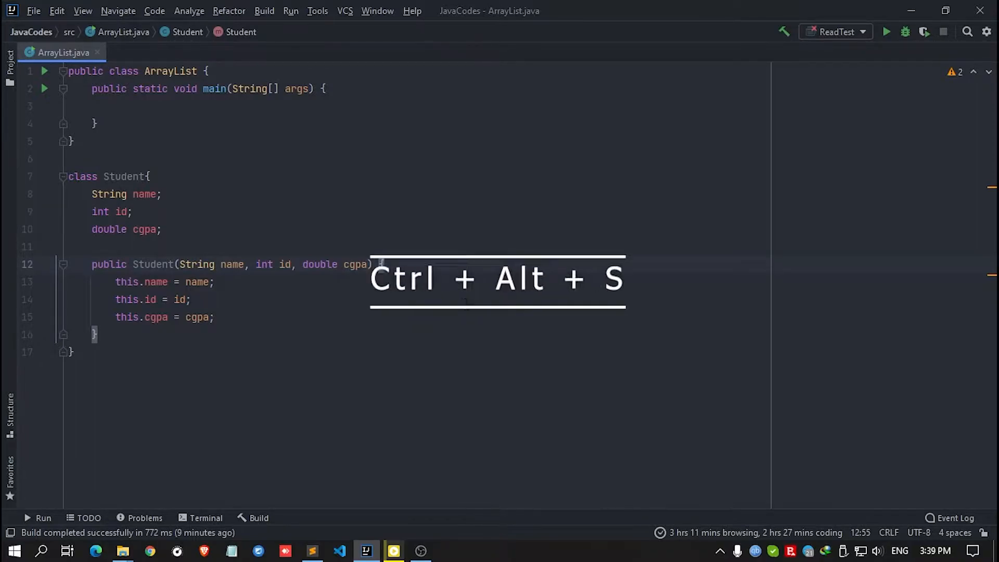
pyautogui.press('ctrl+alt+s')
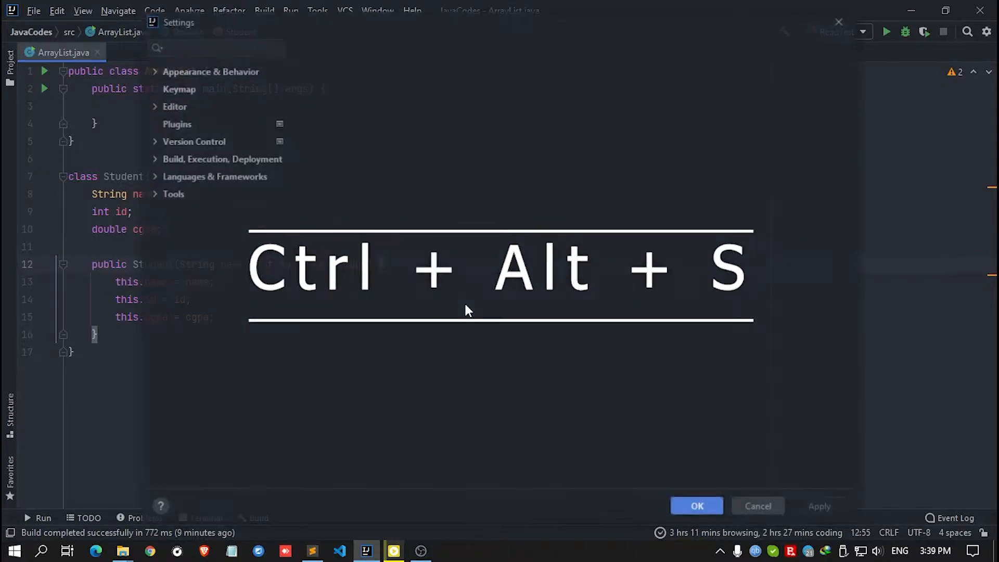
pyautogui.click(211, 72)
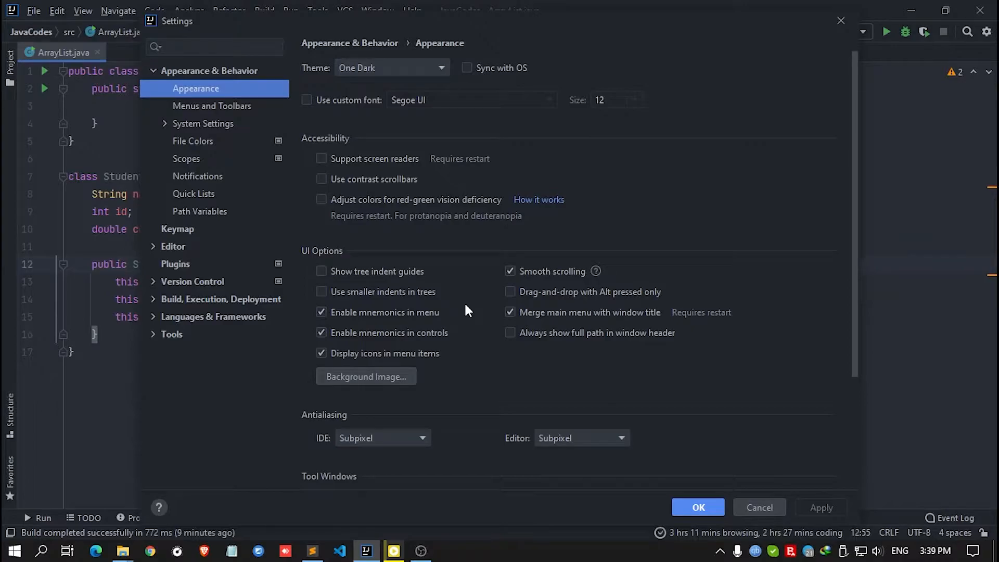
pyautogui.moveTo(474, 243)
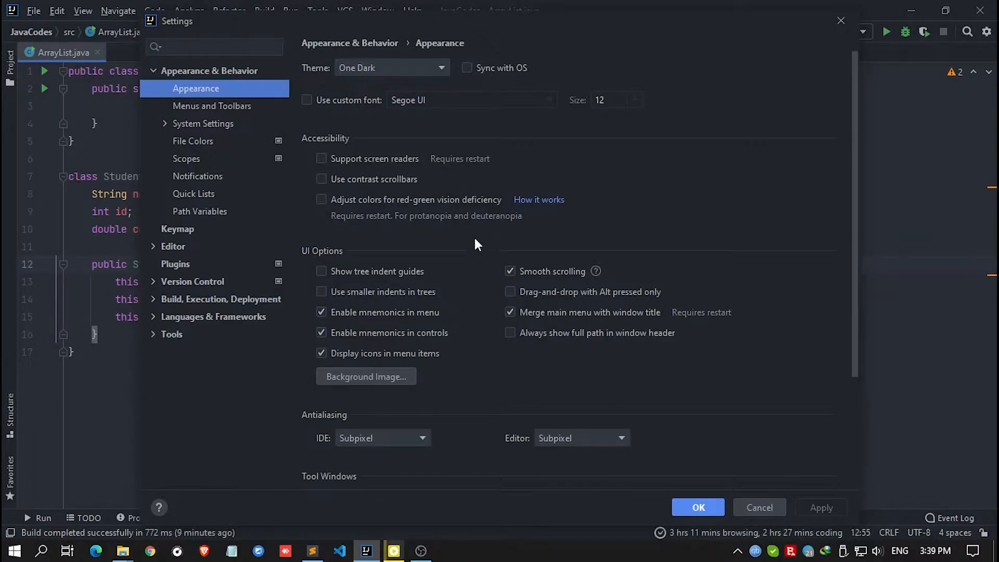
# Switch to the Plugins page so the Marketplace listing starts loading
pyautogui.click(176, 264)
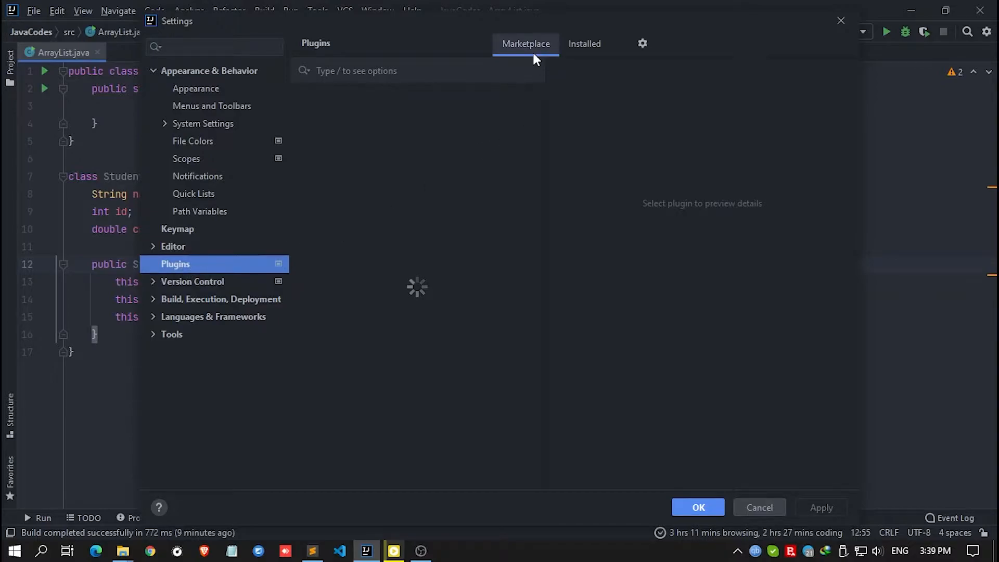
pyautogui.moveTo(418, 71)
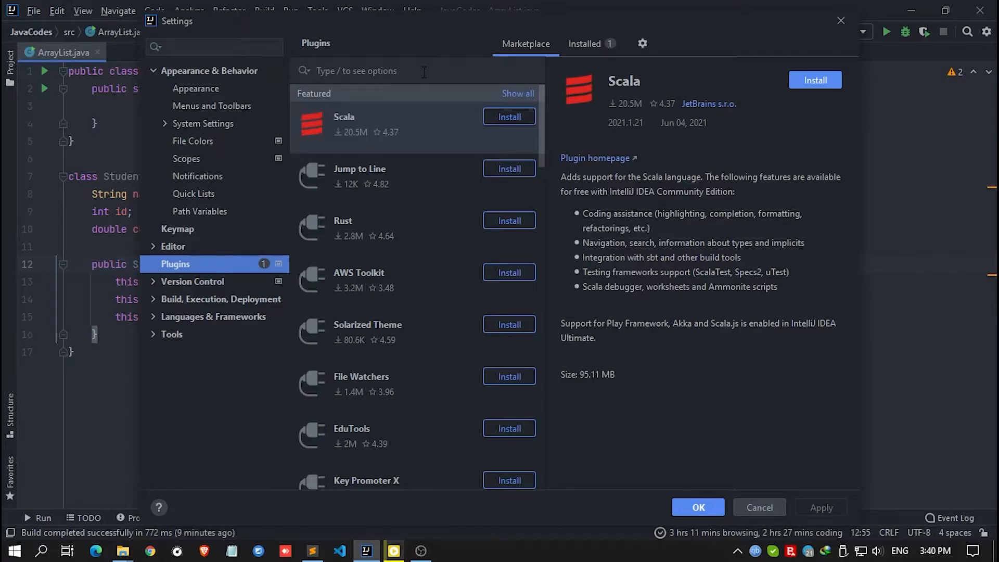
# Search the Marketplace for 'theme' and browse the 209 theme plugin results
pyautogui.write('th')
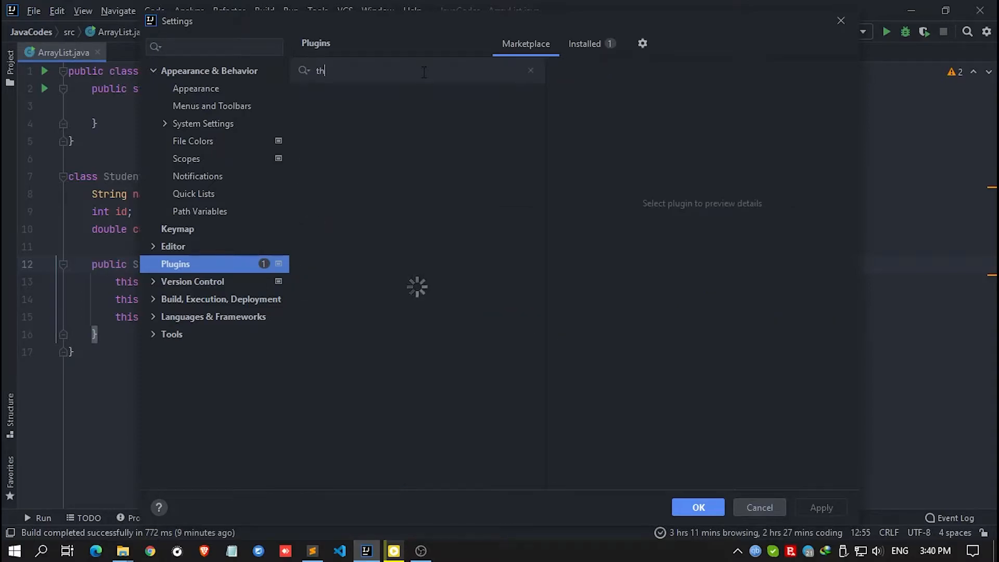
pyautogui.write('eme')
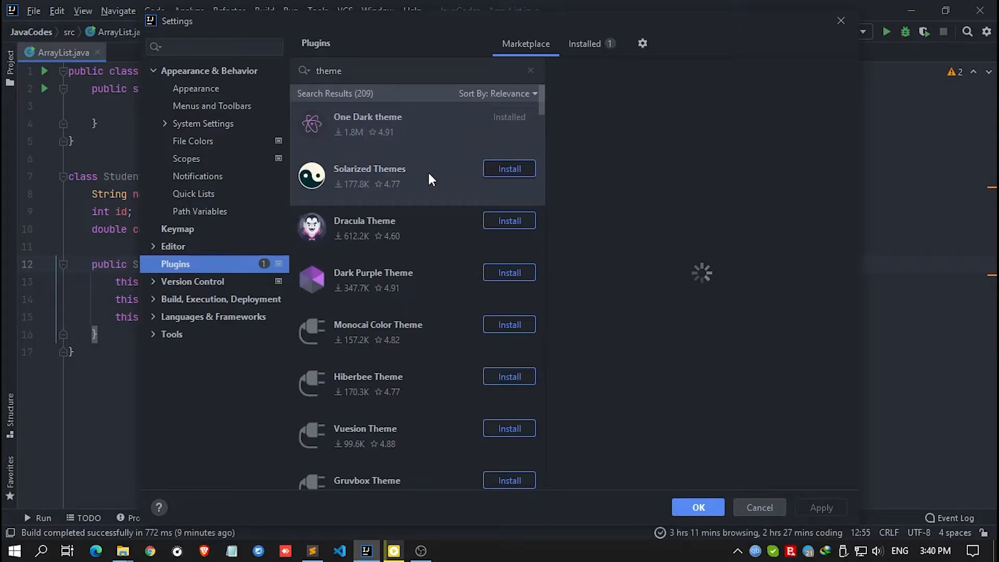
pyautogui.click(367, 124)
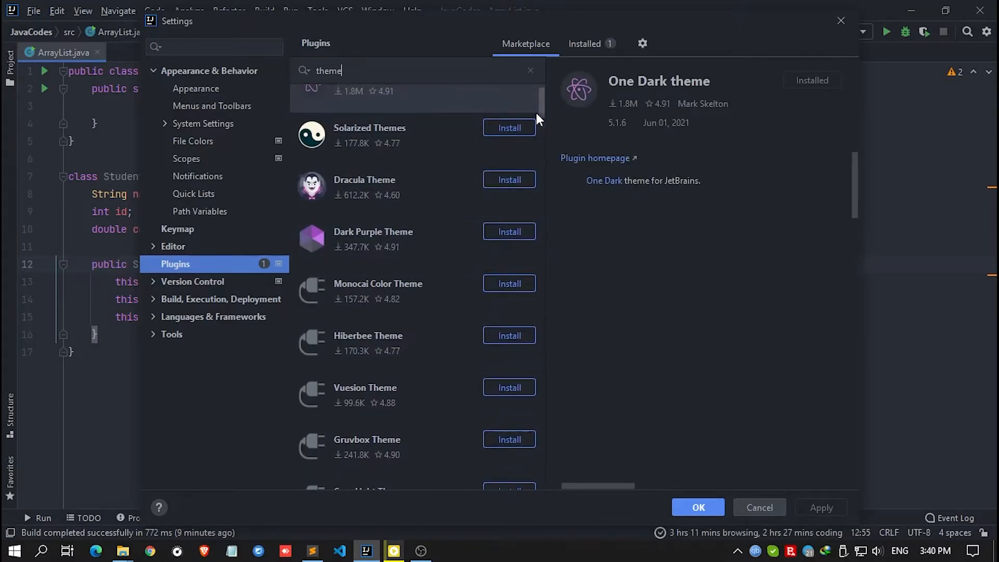
pyautogui.scroll(-3)
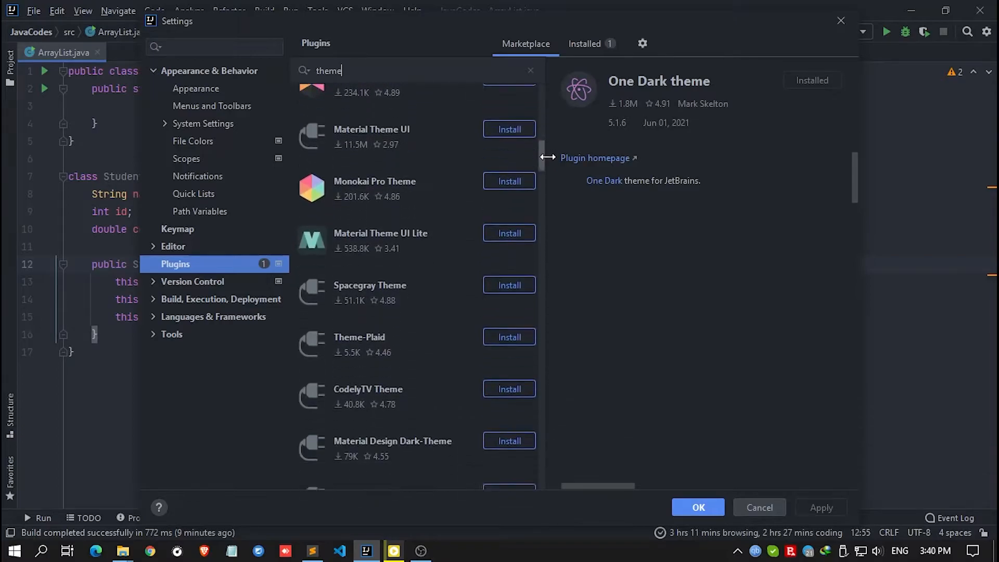
pyautogui.scroll(-3)
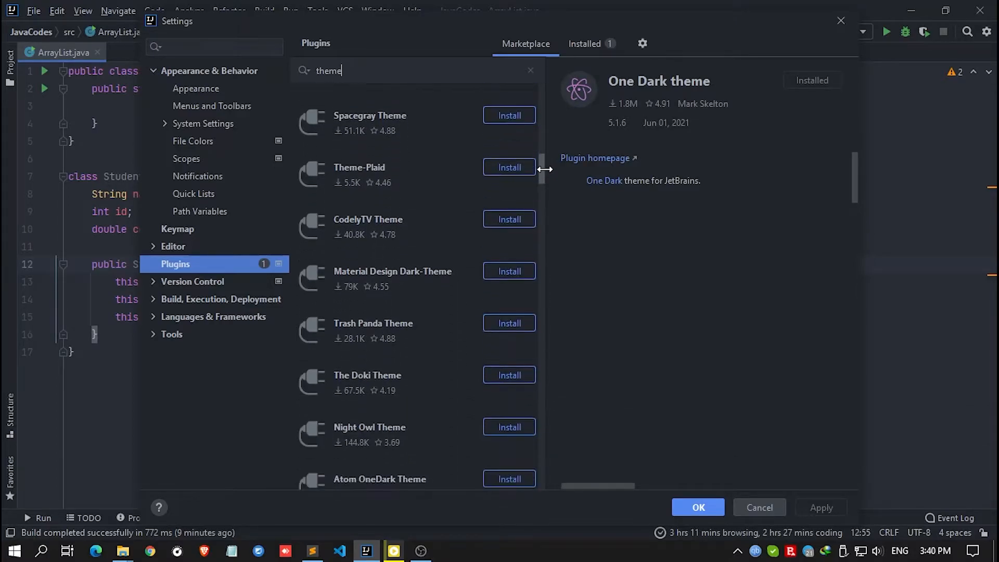
pyautogui.scroll(3)
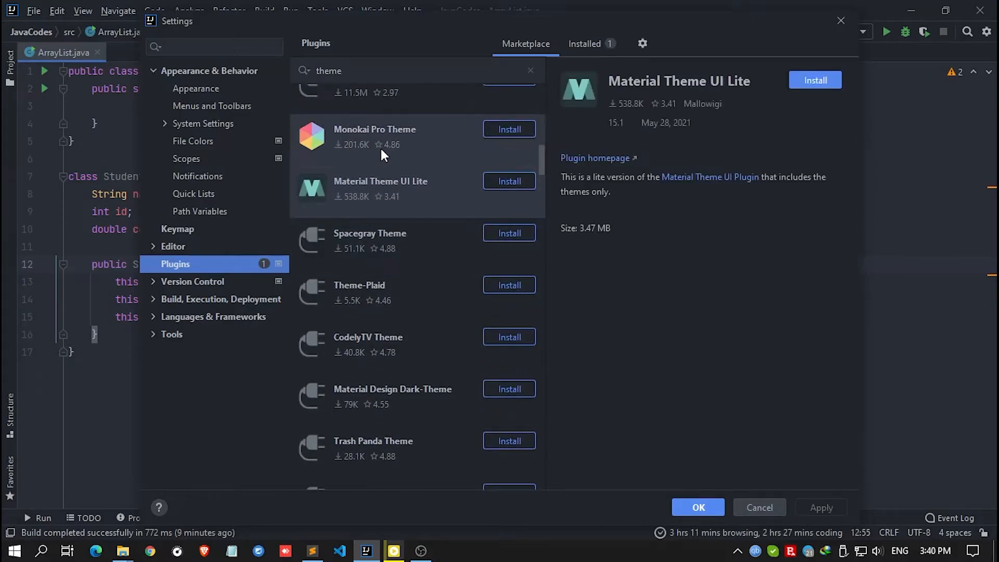
# Select Monokai Pro Theme and review its description, version and Install option
pyautogui.click(375, 129)
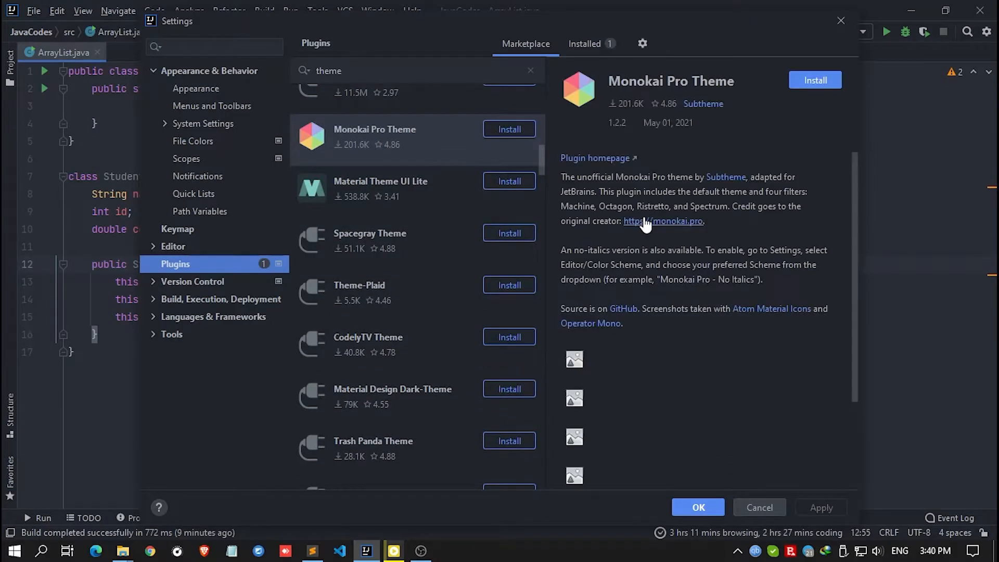
pyautogui.scroll(-3)
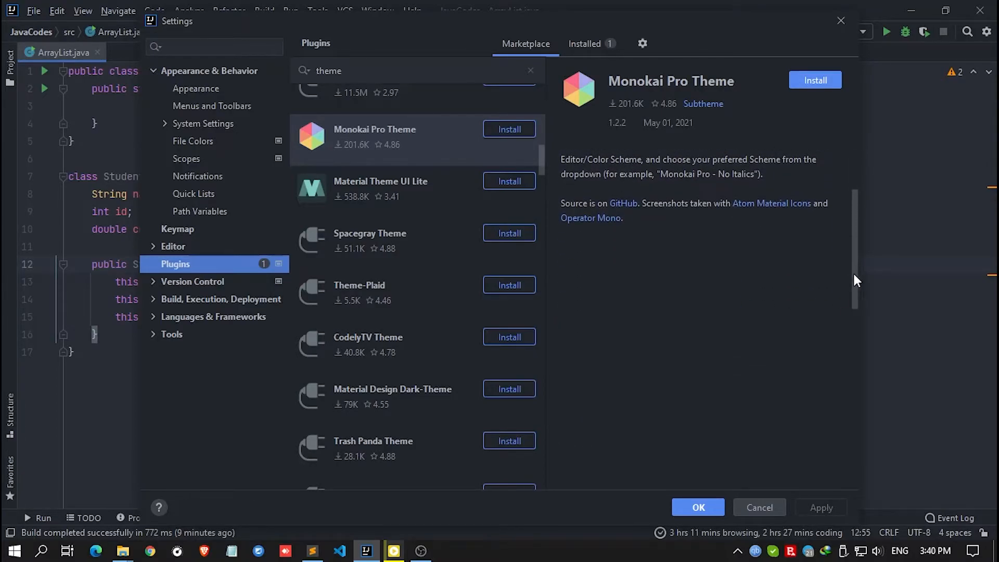
pyautogui.scroll(3)
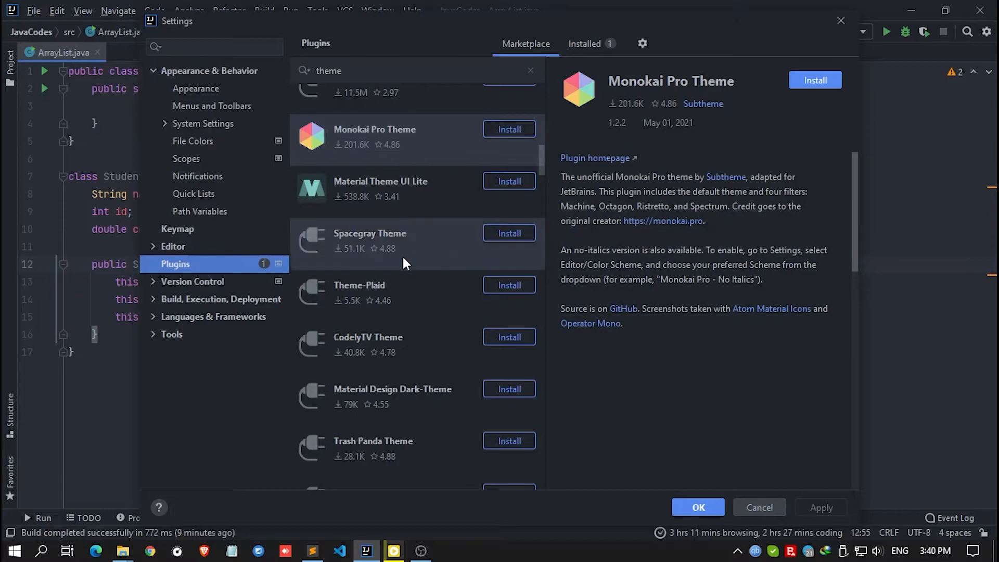
pyautogui.scroll(3)
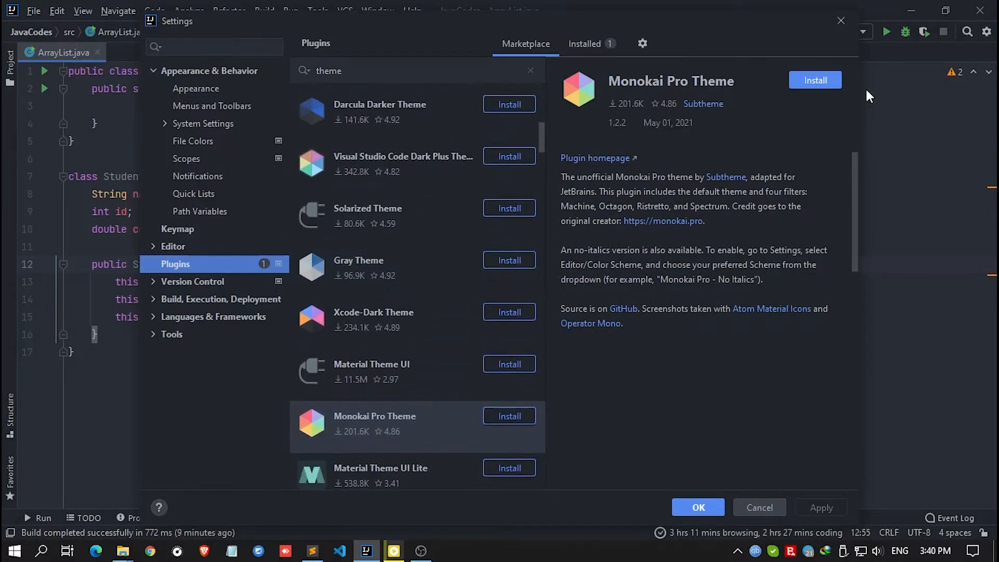
pyautogui.moveTo(818, 453)
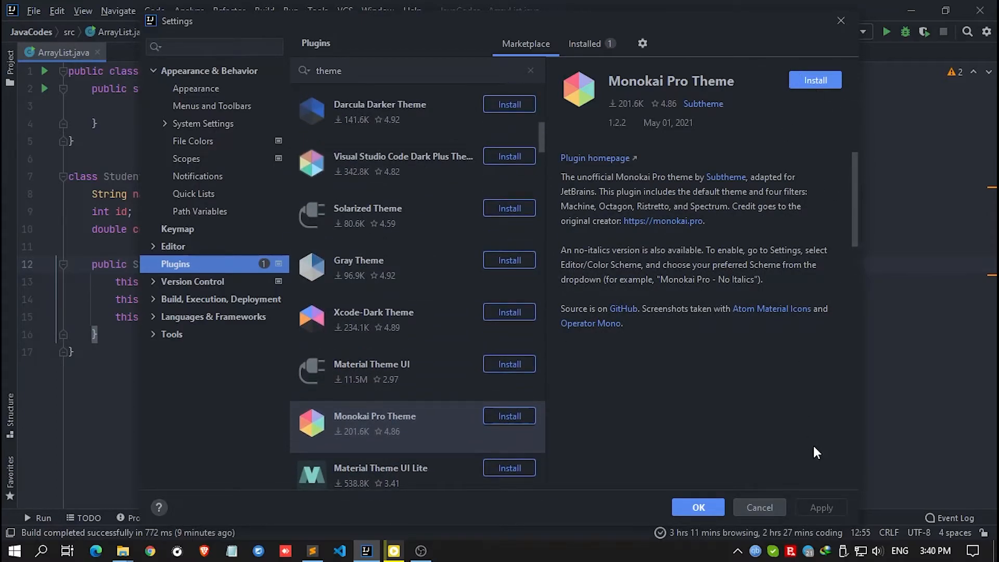
pyautogui.moveTo(561, 458)
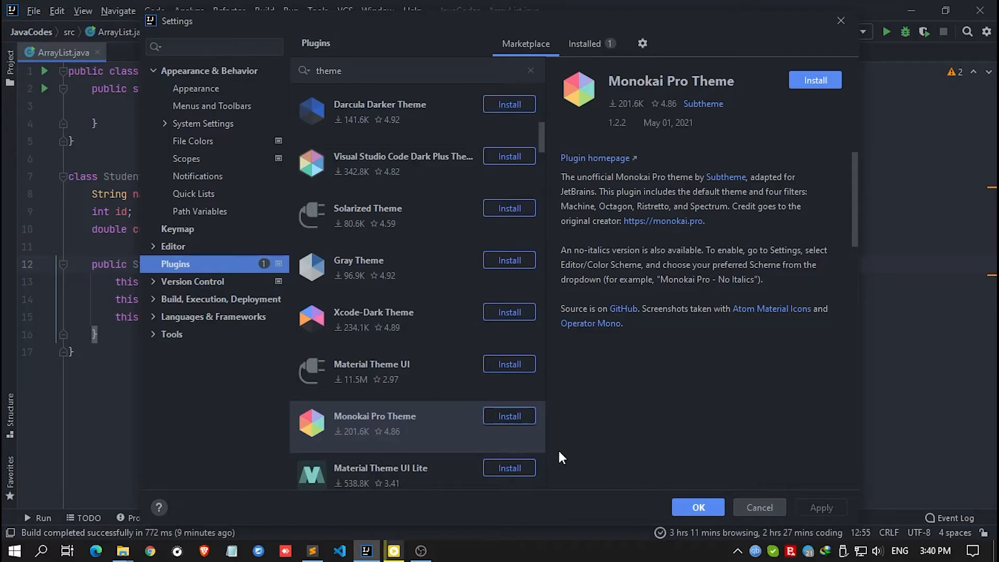